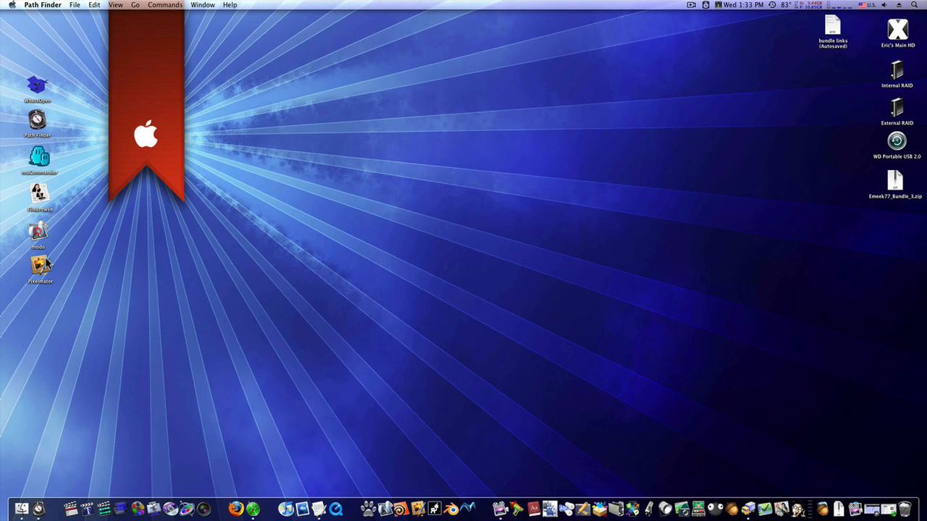
pyautogui.moveTo(62, 260)
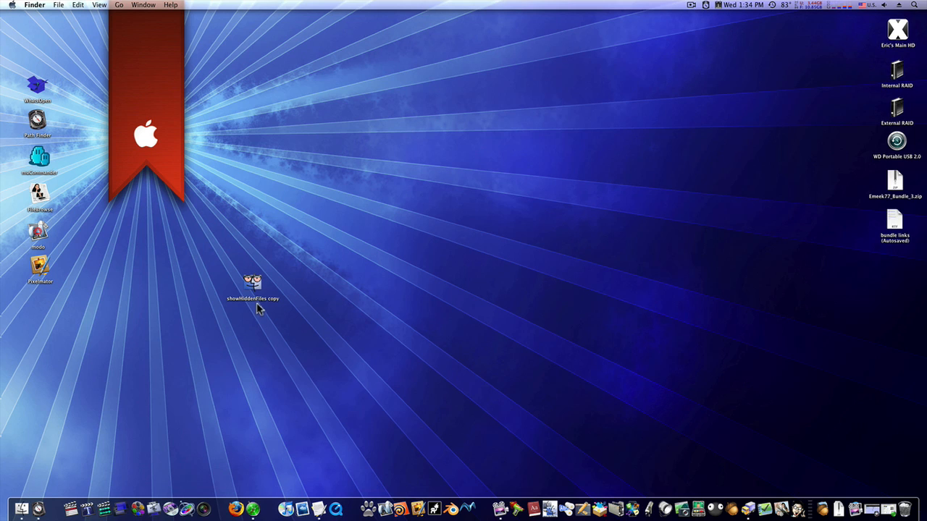
pyautogui.moveTo(255, 289)
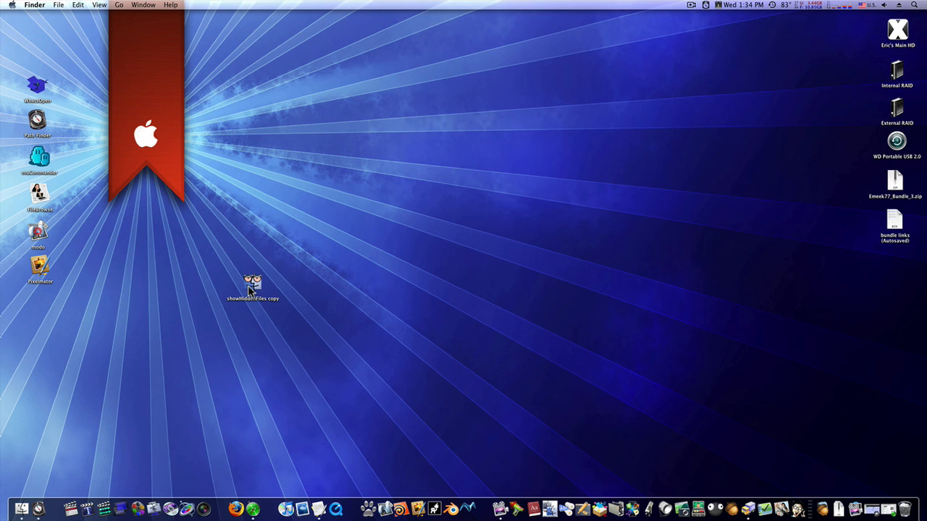
pyautogui.moveTo(247, 292)
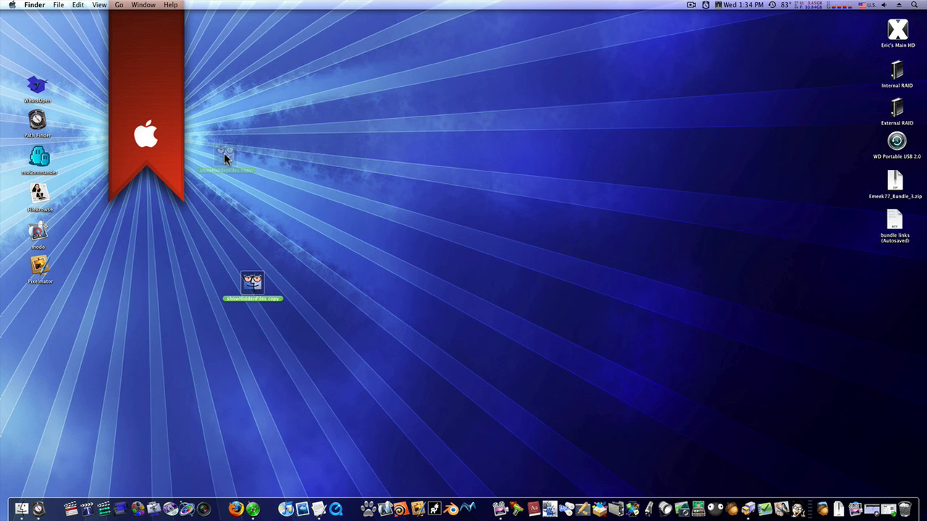
# - Move the ShowHiddenFiles copy up, launch the GrandPerspective copy and scan the Music folder
pyautogui.moveTo(252, 283); pyautogui.dragTo(225, 154)
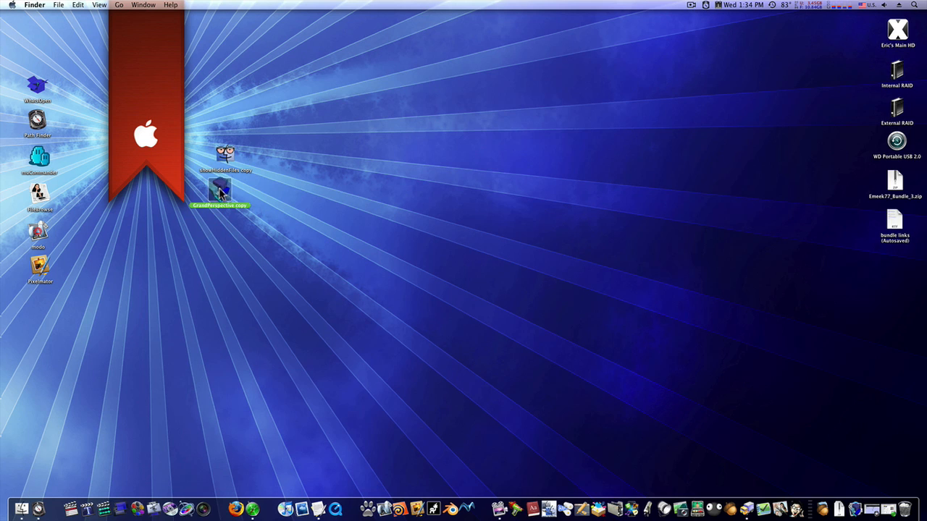
pyautogui.doubleClick(219, 191)
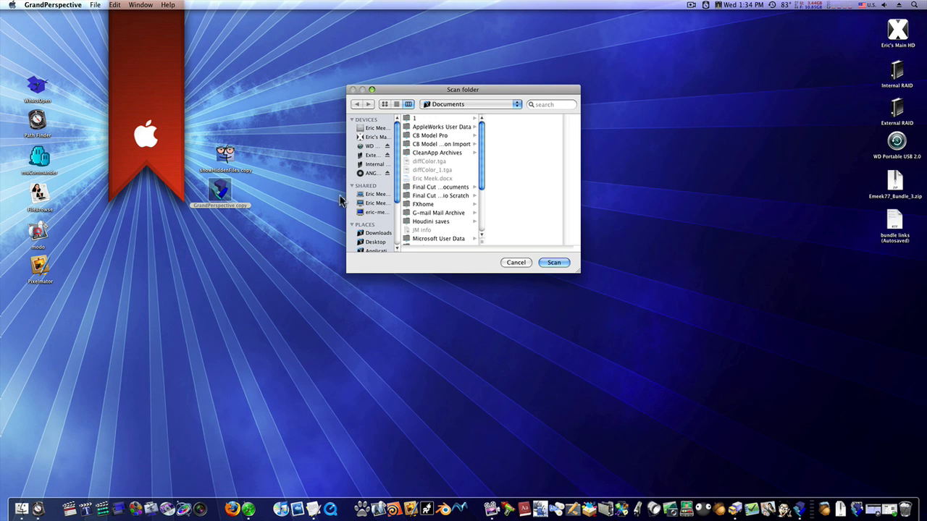
pyautogui.scroll(-3)
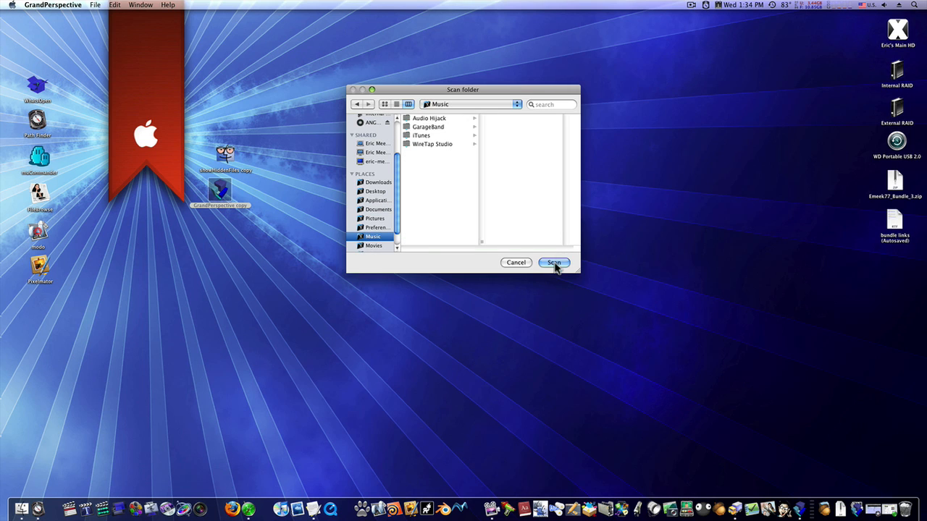
pyautogui.click(554, 262)
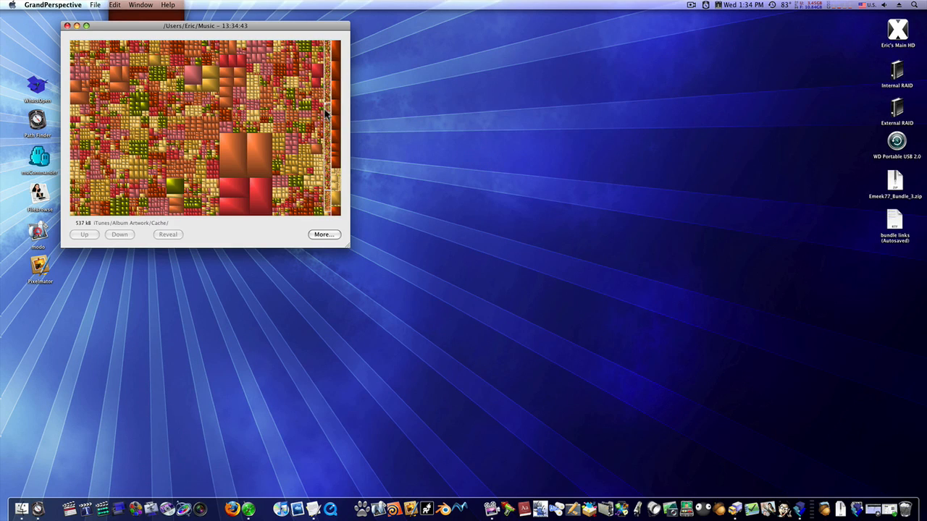
# - Enlarge the treemap and reveal the 468 MB Smallville '15 Infamous.m4v' in Finder
pyautogui.moveTo(348, 246); pyautogui.dragTo(543, 346)
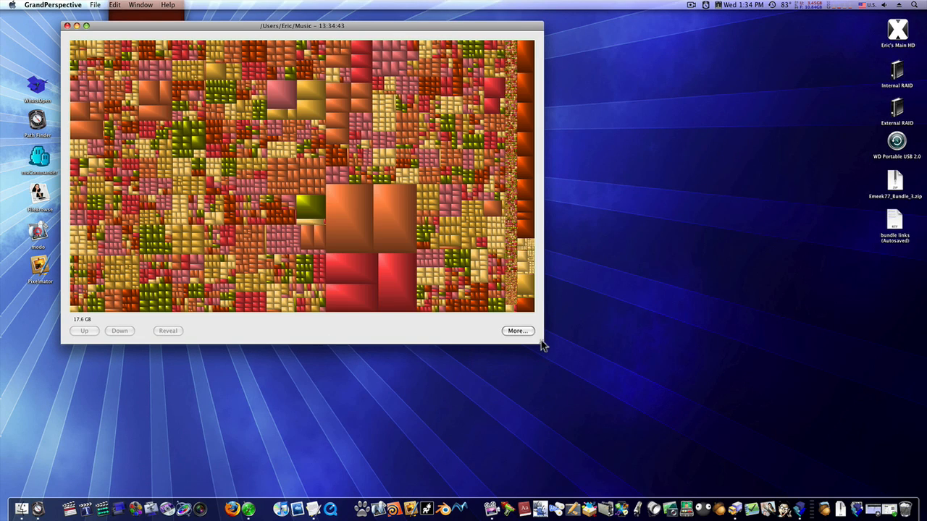
pyautogui.click(253, 72)
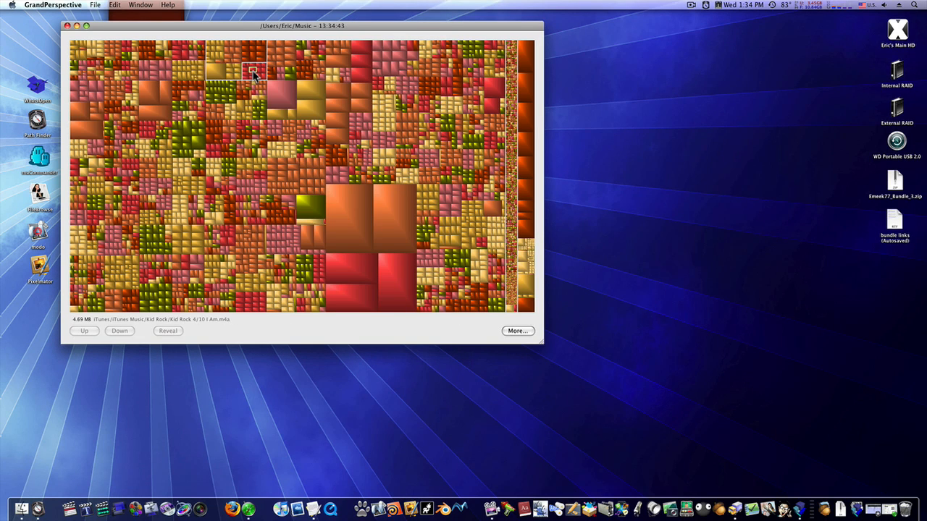
pyautogui.click(390, 212)
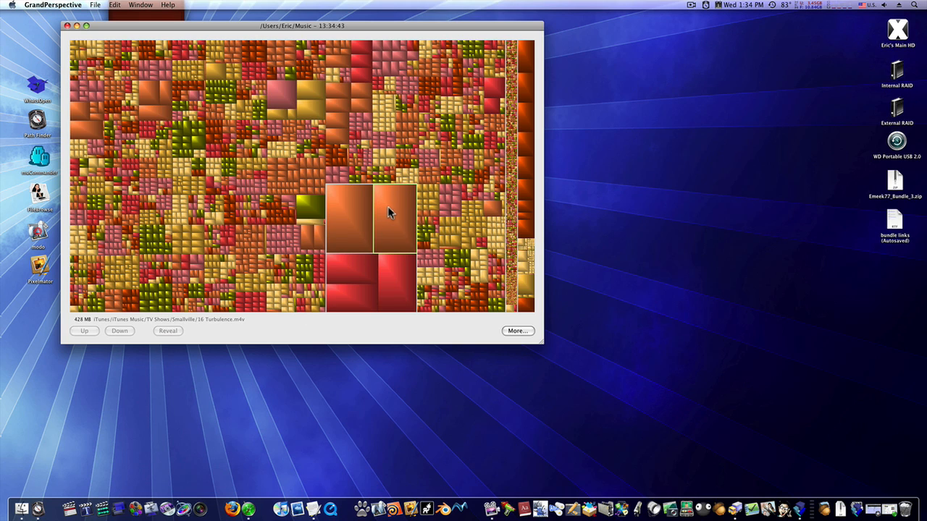
pyautogui.click(346, 237)
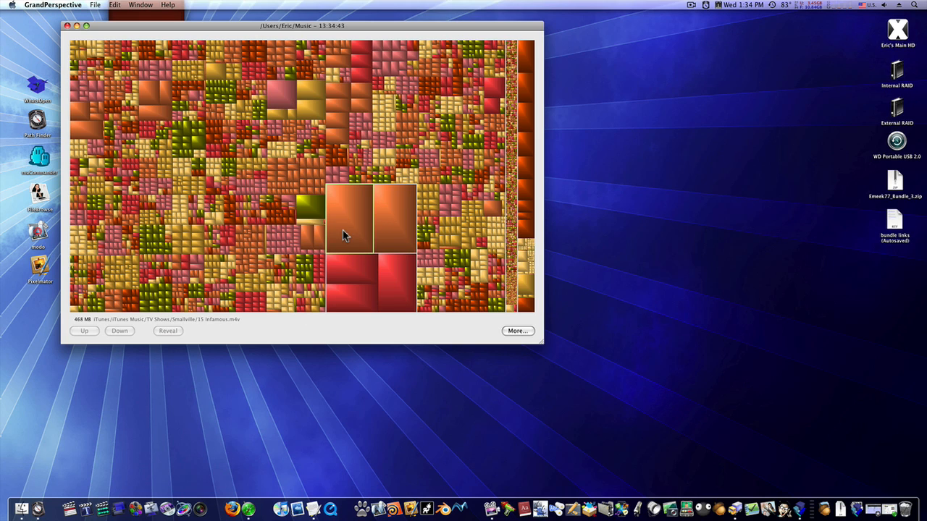
pyautogui.moveTo(355, 237)
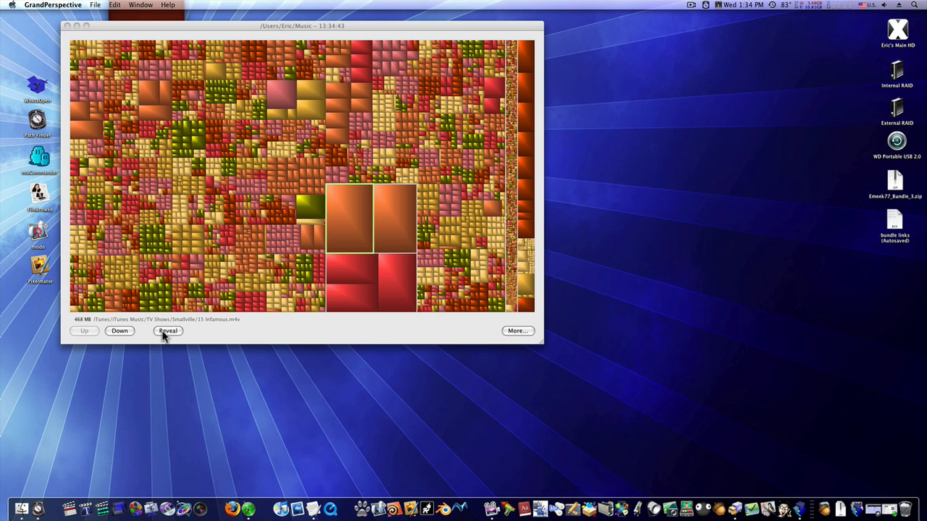
pyautogui.click(167, 331)
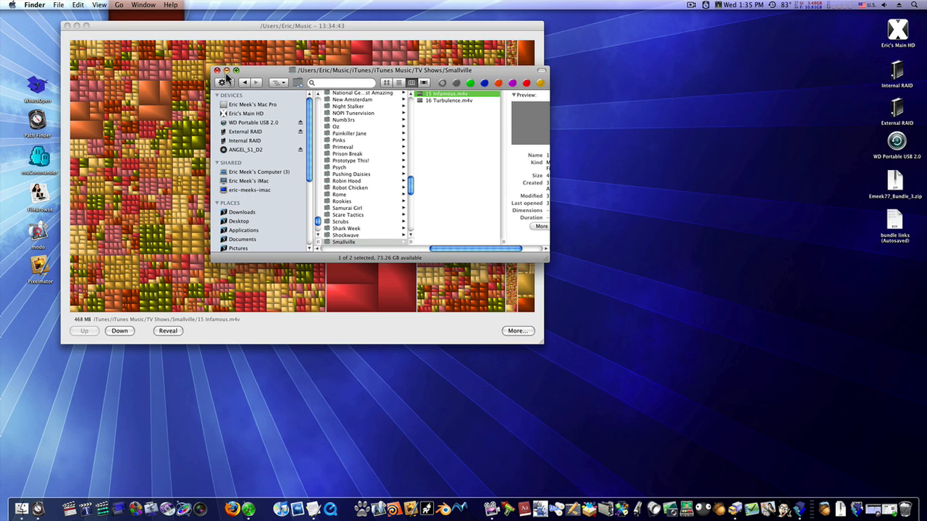
pyautogui.click(217, 71)
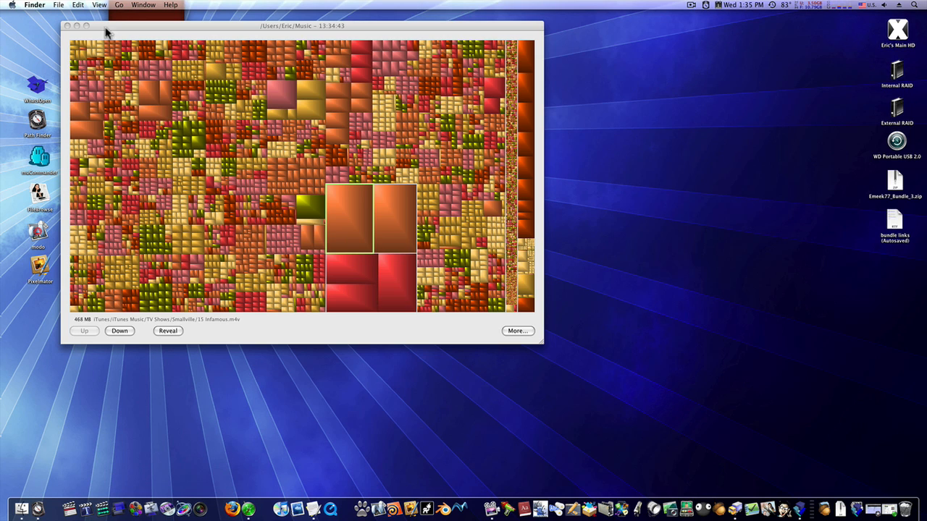
# - Close GrandPerspective, launch the MacTubes copy, then quit it from the MacTubes menu
pyautogui.click(52, 5)
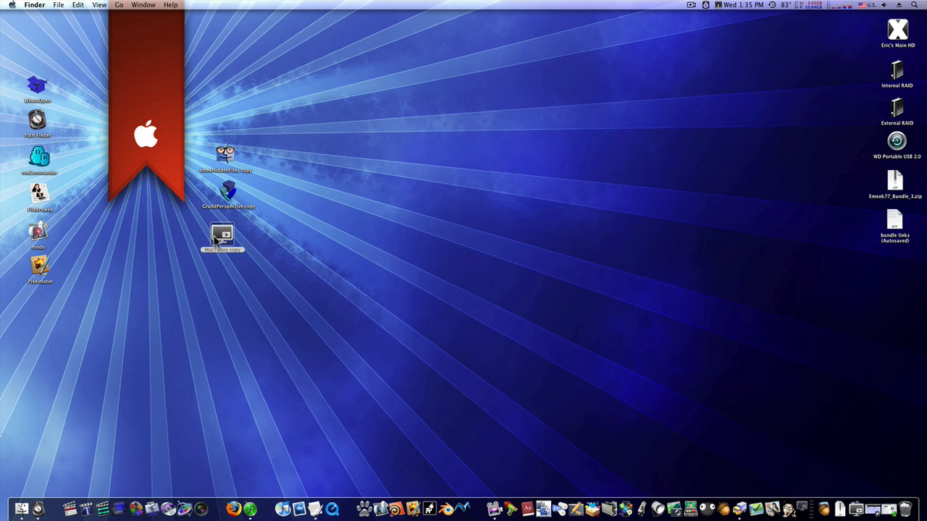
pyautogui.doubleClick(222, 238)
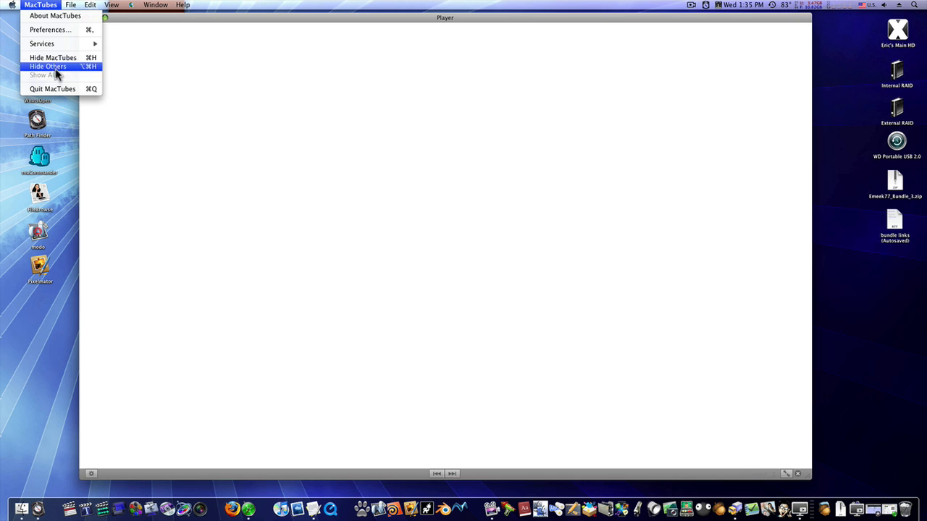
pyautogui.click(47, 66)
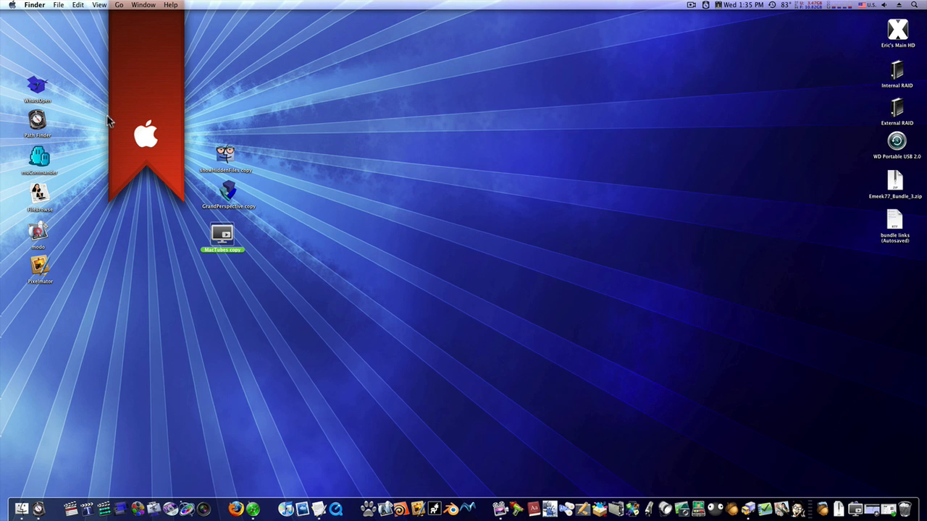
pyautogui.doubleClick(222, 235)
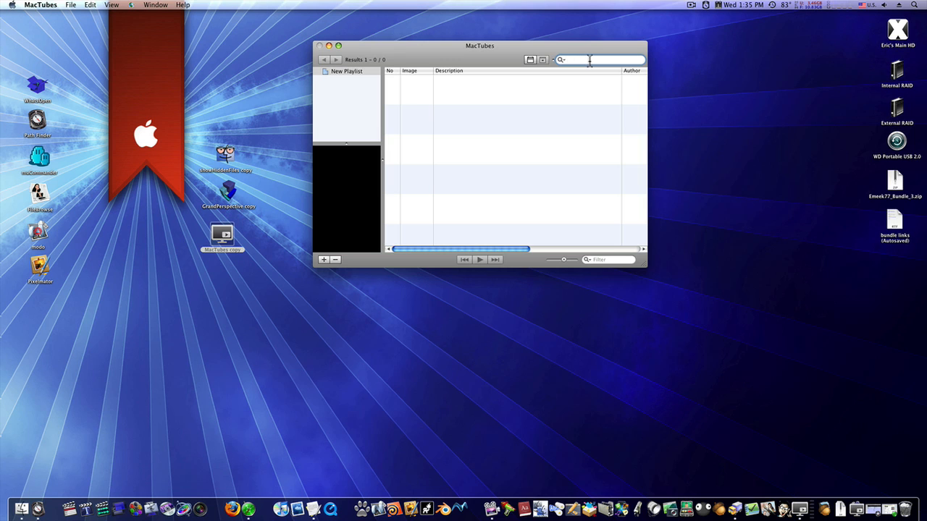
pyautogui.click(40, 5)
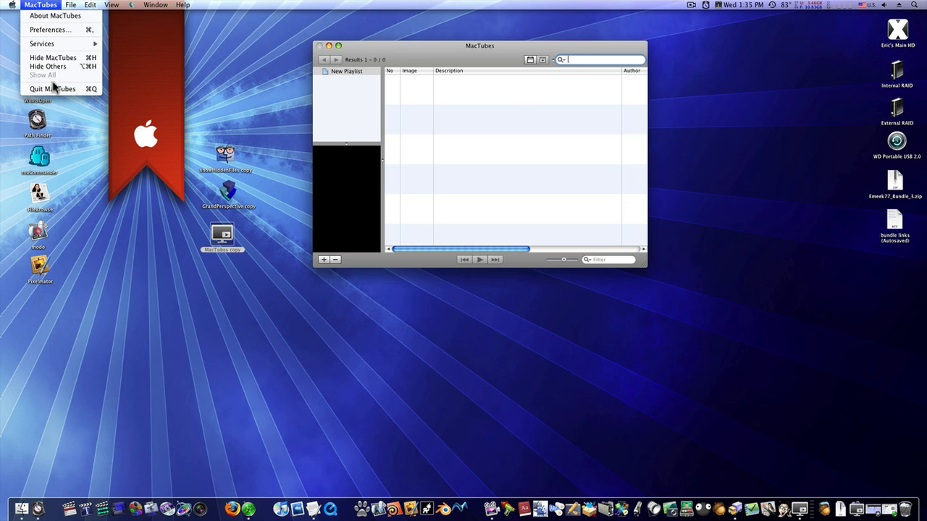
pyautogui.click(53, 88)
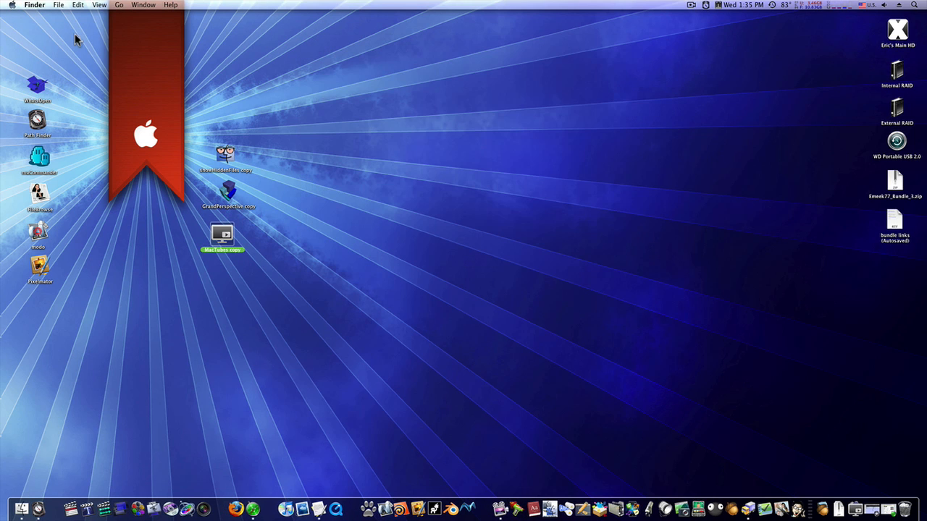
# - Place Preference Manager on the desktop, view its Lock, Trash and Restore panes, then quit
pyautogui.moveTo(223, 235); pyautogui.dragTo(277, 300)
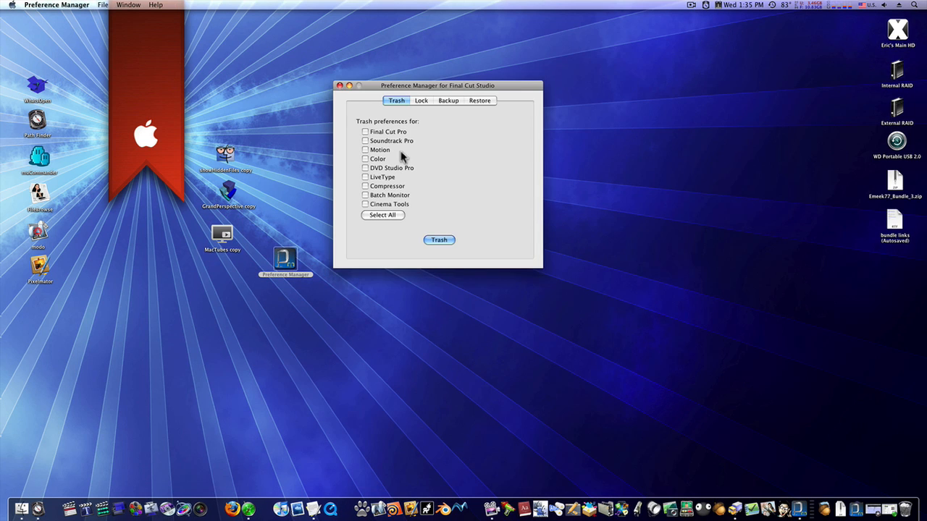
pyautogui.moveTo(422, 135)
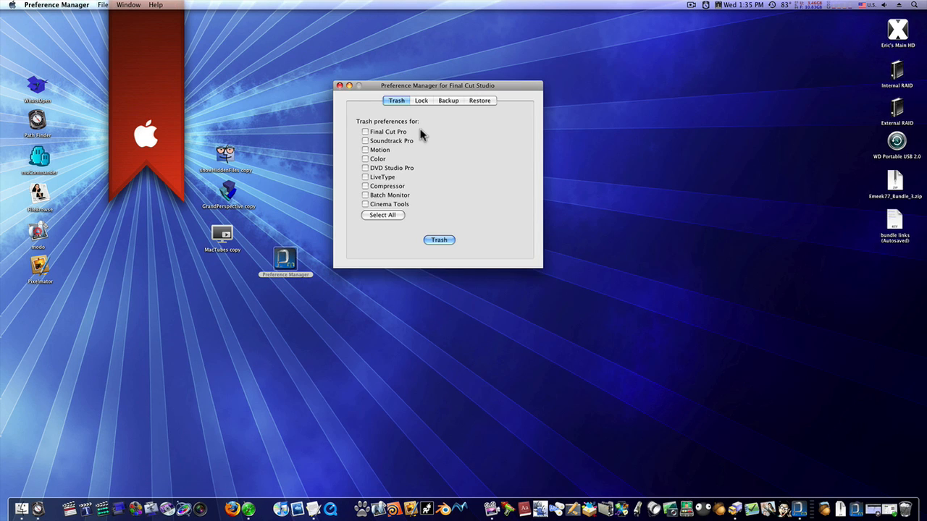
pyautogui.moveTo(405, 152)
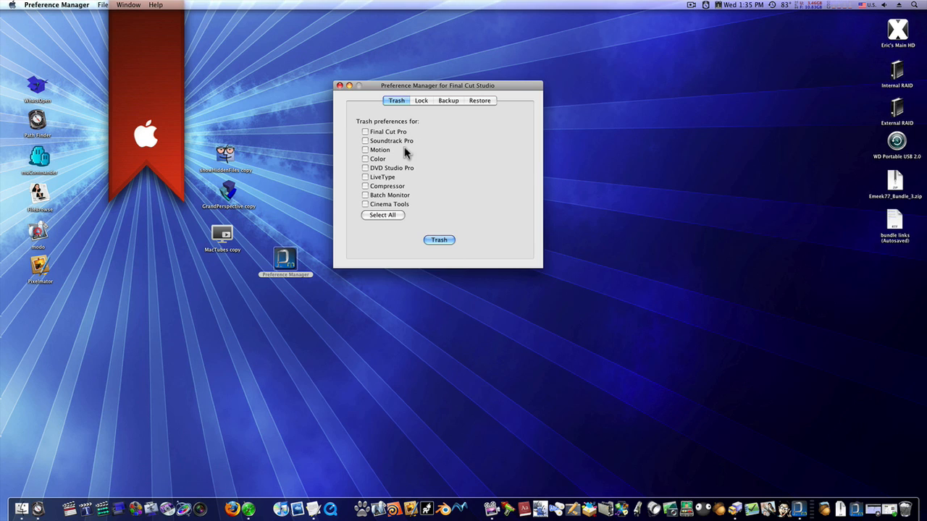
pyautogui.moveTo(436, 190)
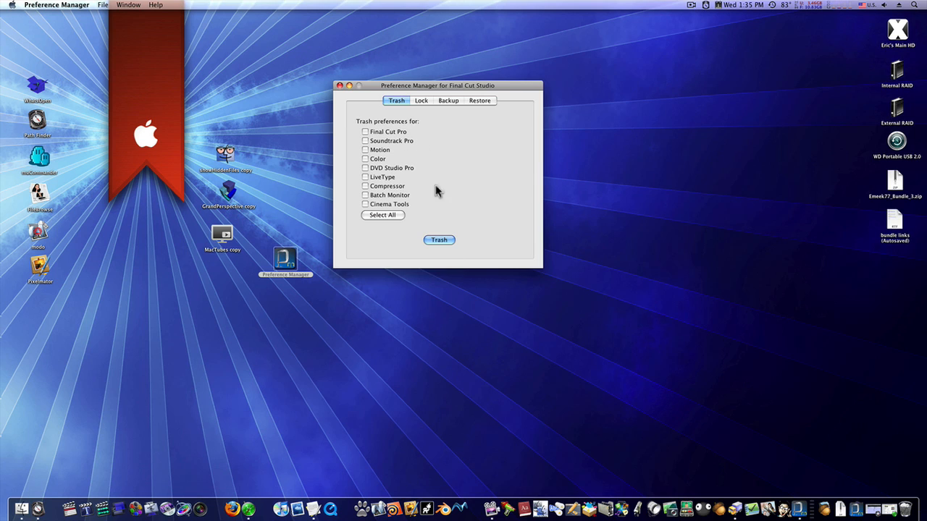
pyautogui.moveTo(391, 194)
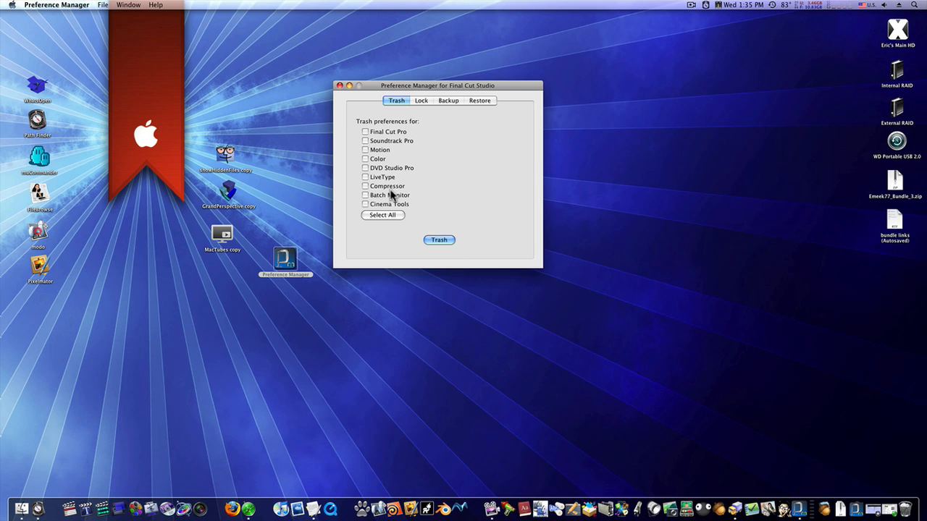
pyautogui.moveTo(437, 92)
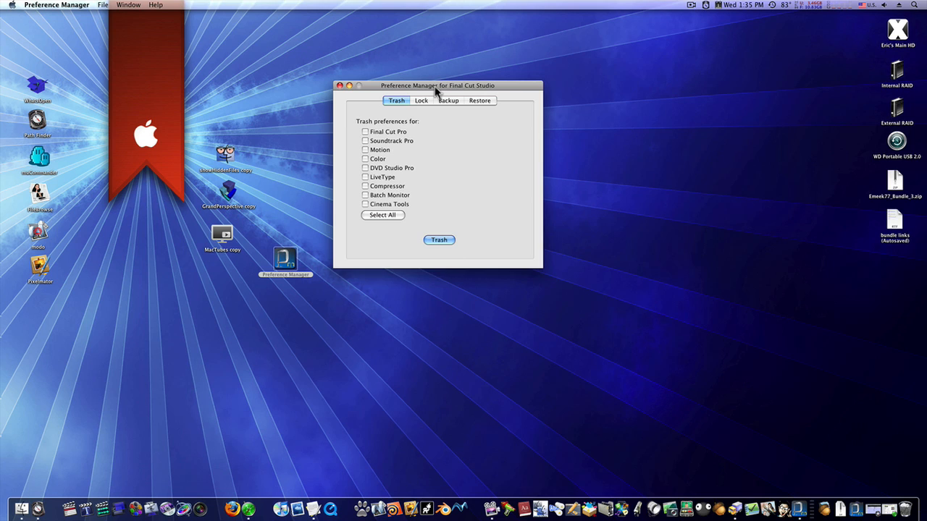
pyautogui.click(421, 100)
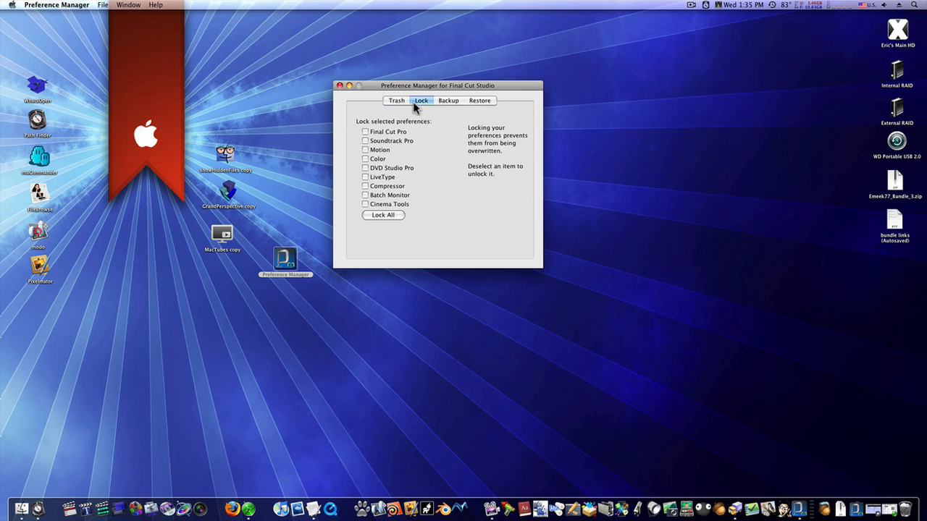
pyautogui.click(396, 100)
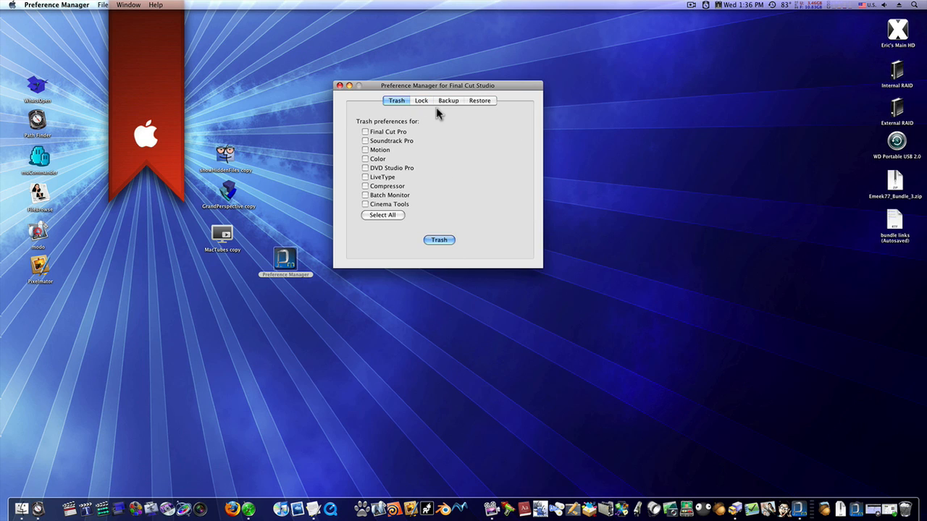
pyautogui.click(421, 100)
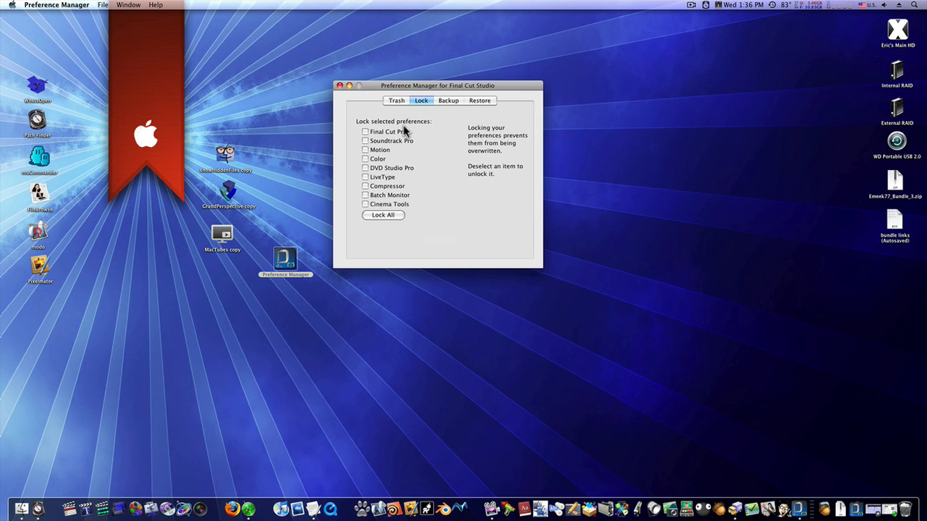
pyautogui.click(479, 100)
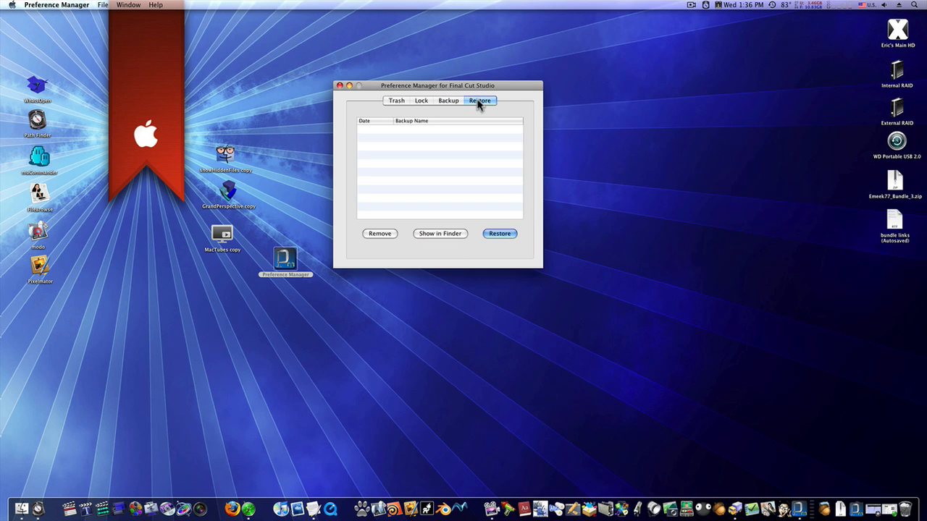
pyautogui.moveTo(396, 100)
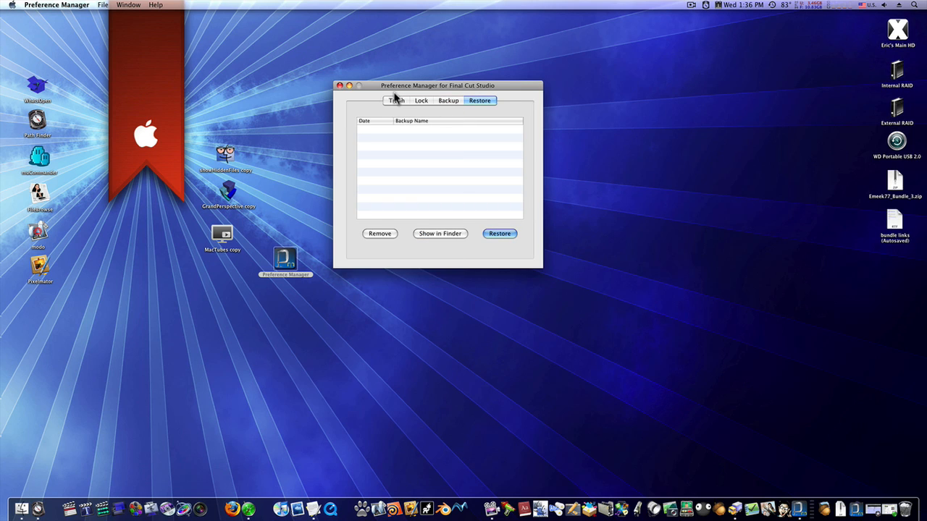
pyautogui.moveTo(104, 19)
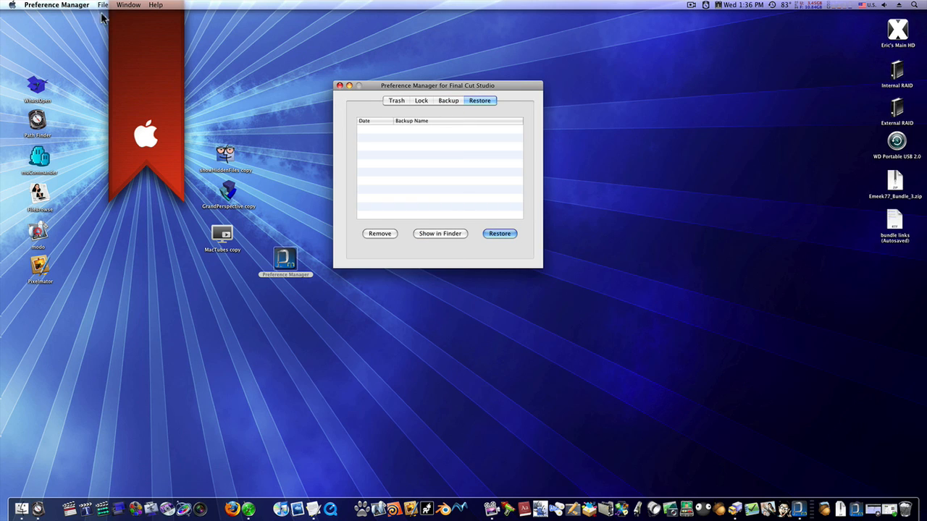
pyautogui.click(57, 6)
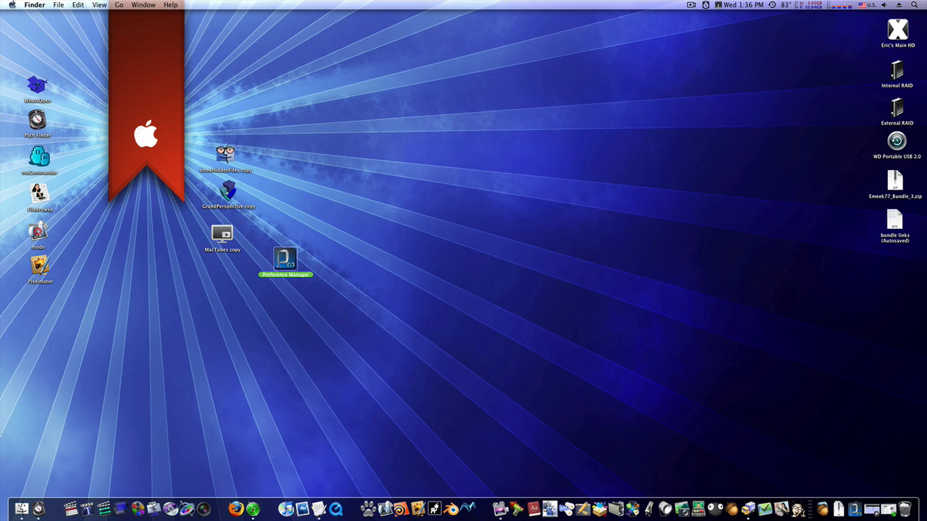
pyautogui.moveTo(288, 284)
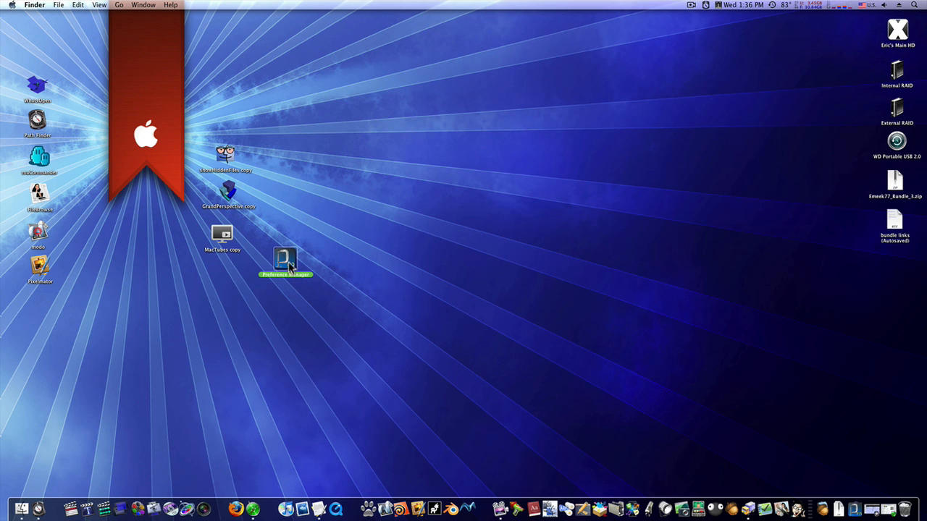
# - Drag the Preference Manager icon into the column directly under MacTubes copy
pyautogui.moveTo(285, 260); pyautogui.dragTo(217, 275)
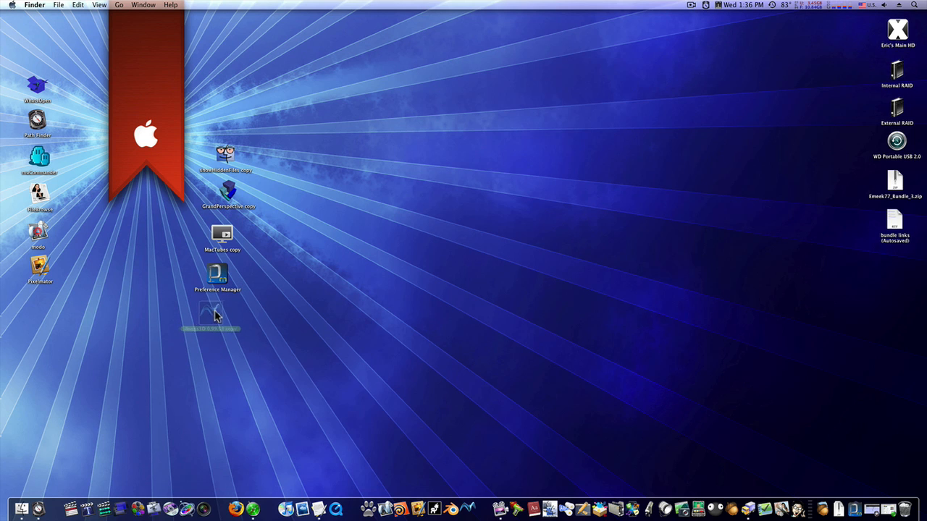
# - Launch the Wings 3D copy and extrude the selected red face along its normal
pyautogui.doubleClick(228, 315)
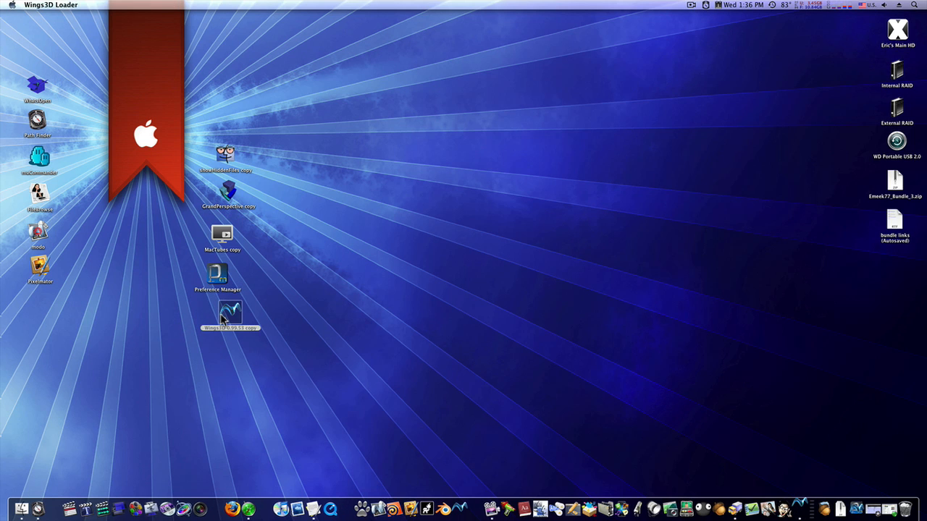
pyautogui.doubleClick(229, 313)
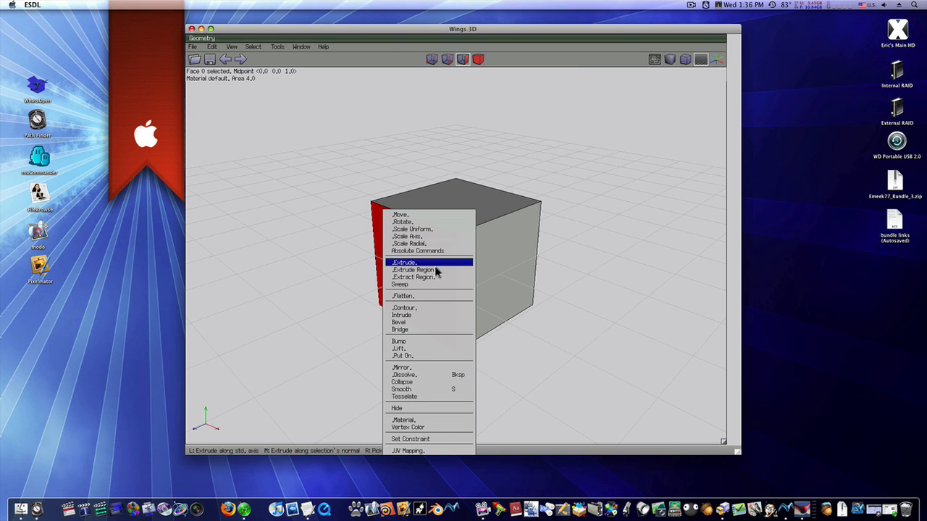
pyautogui.click(404, 262)
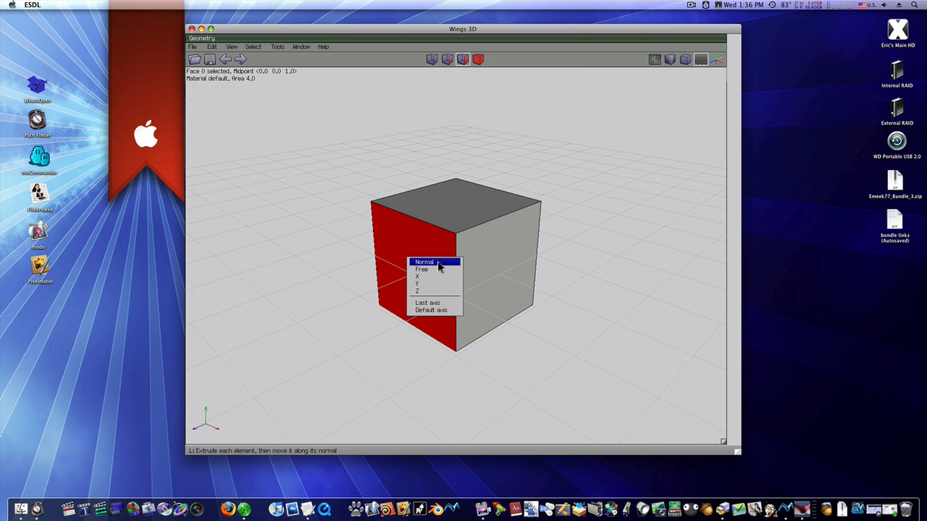
pyautogui.click(424, 263)
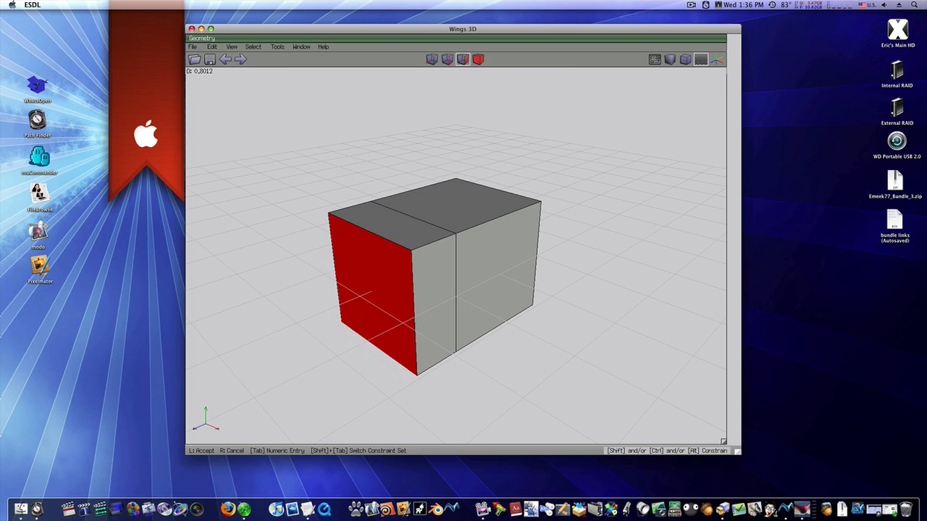
pyautogui.click(423, 297)
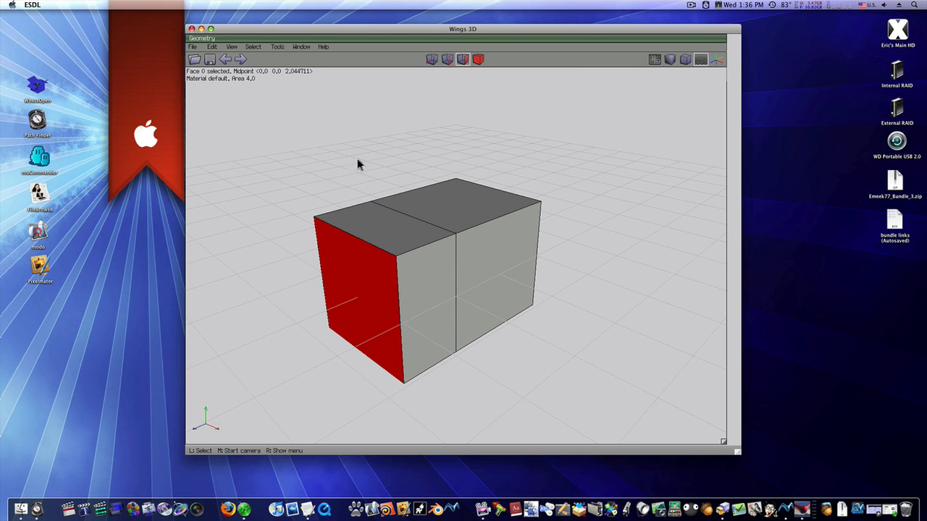
pyautogui.moveTo(321, 114)
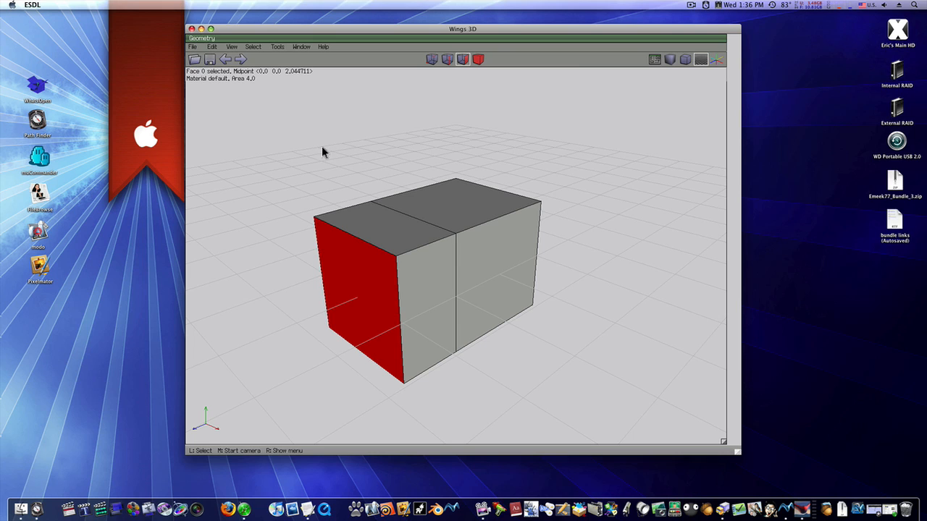
pyautogui.moveTo(334, 232)
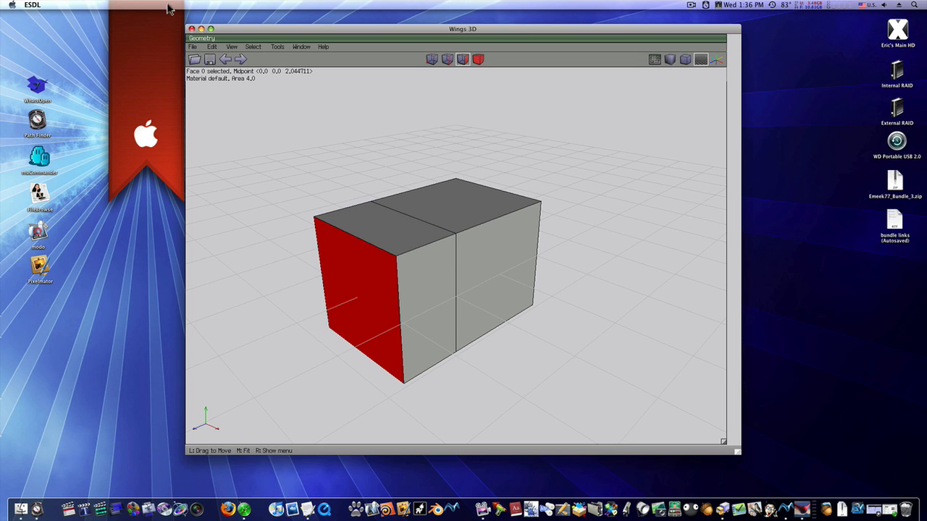
# - Quit Wings 3D
pyautogui.click(32, 5)
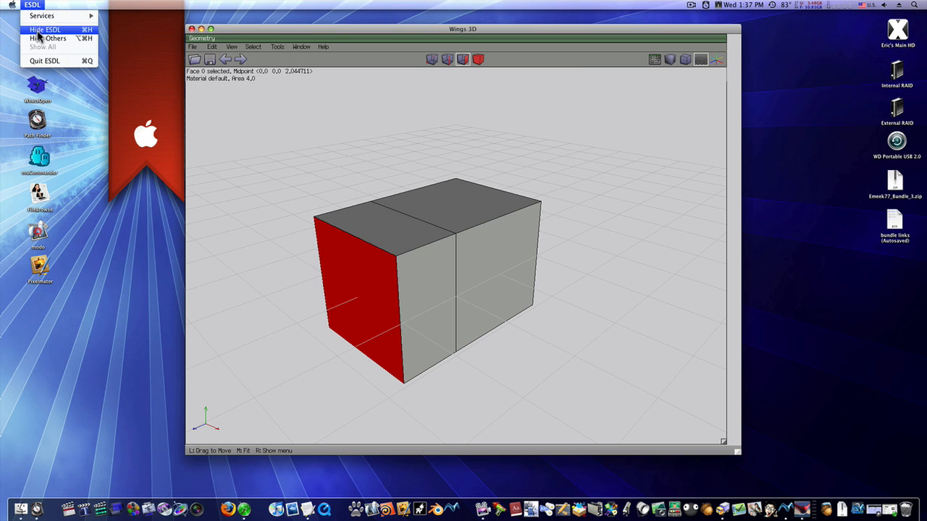
pyautogui.click(423, 149)
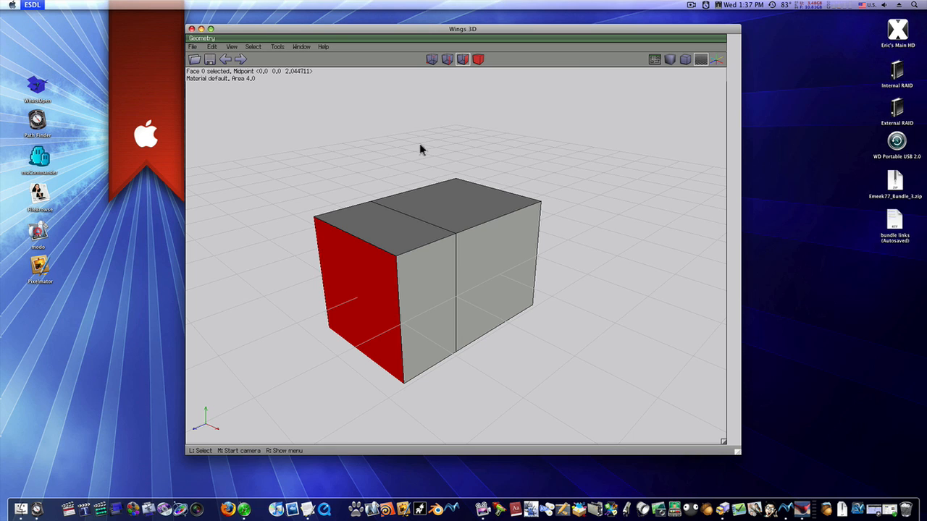
pyautogui.moveTo(424, 140)
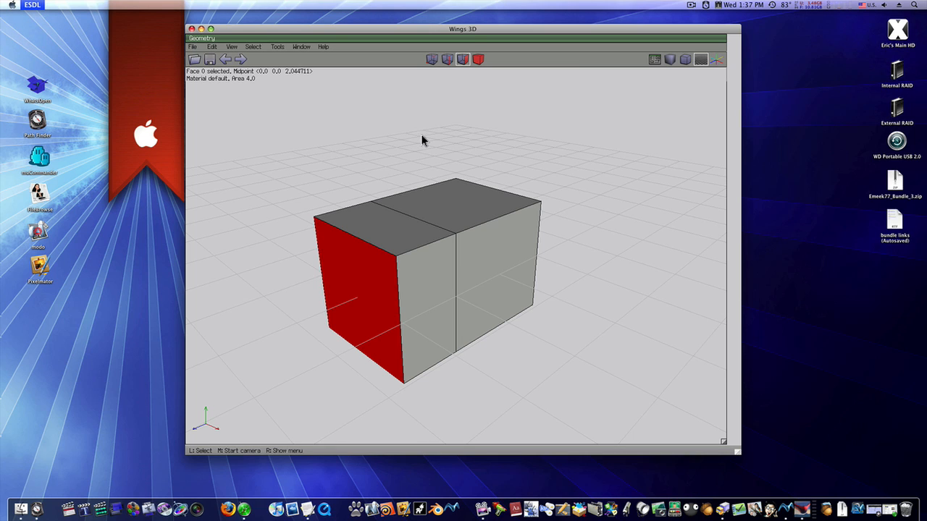
pyautogui.moveTo(463, 29); pyautogui.dragTo(354, 163)
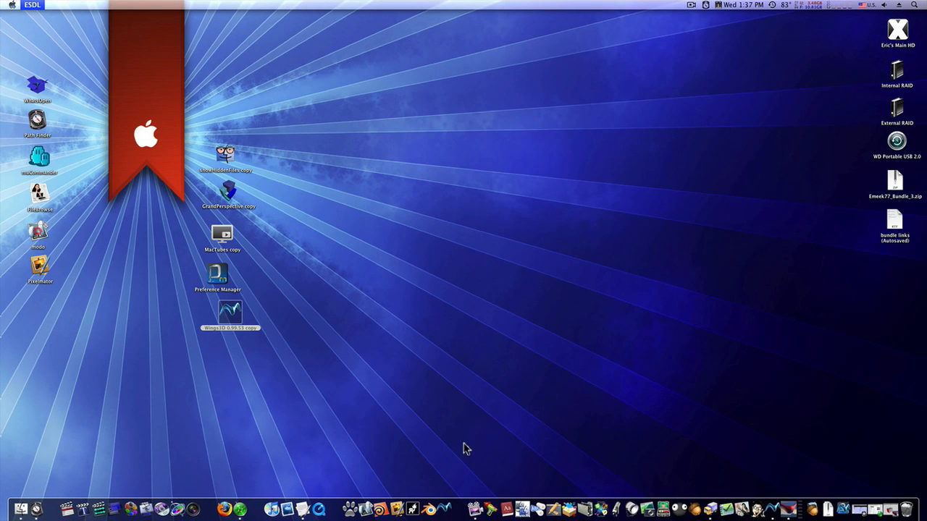
pyautogui.moveTo(489, 264)
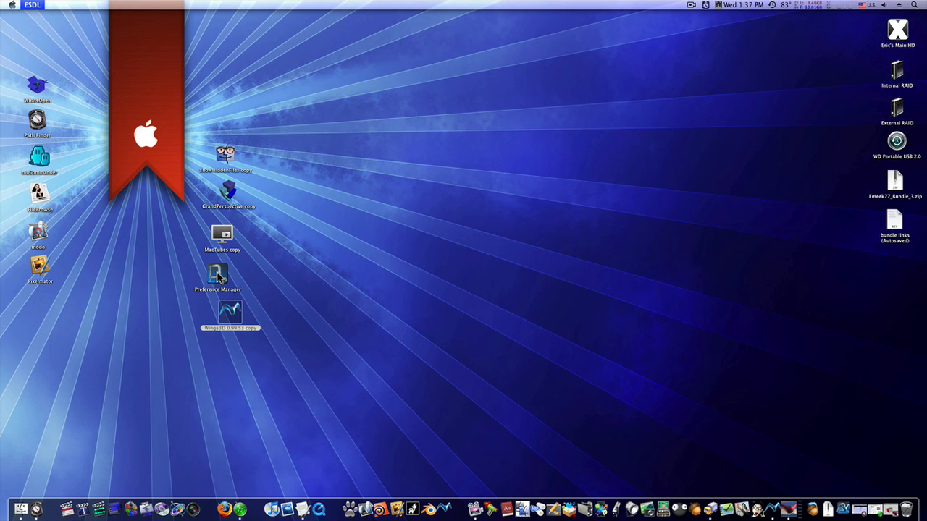
# - Open Preference Manager from the desktop, close its window and quit it from the Dock
pyautogui.doubleClick(217, 273)
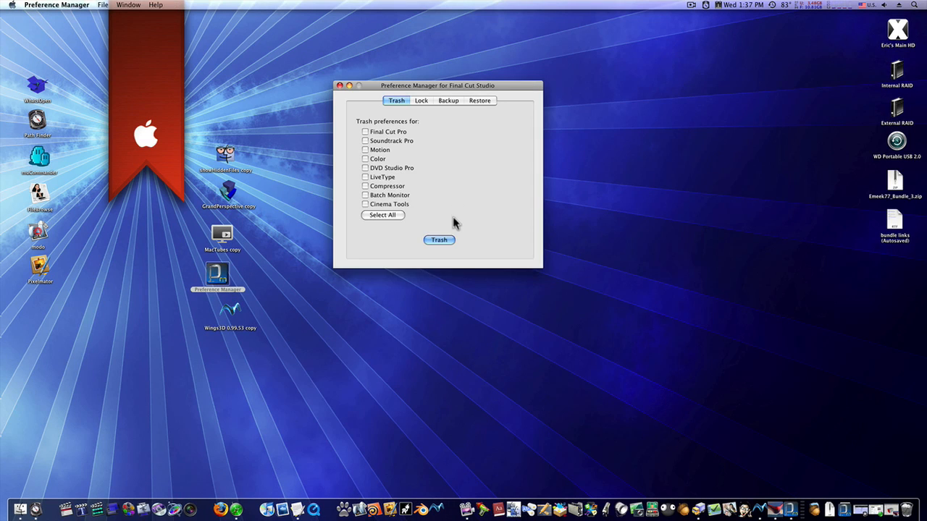
pyautogui.click(340, 85)
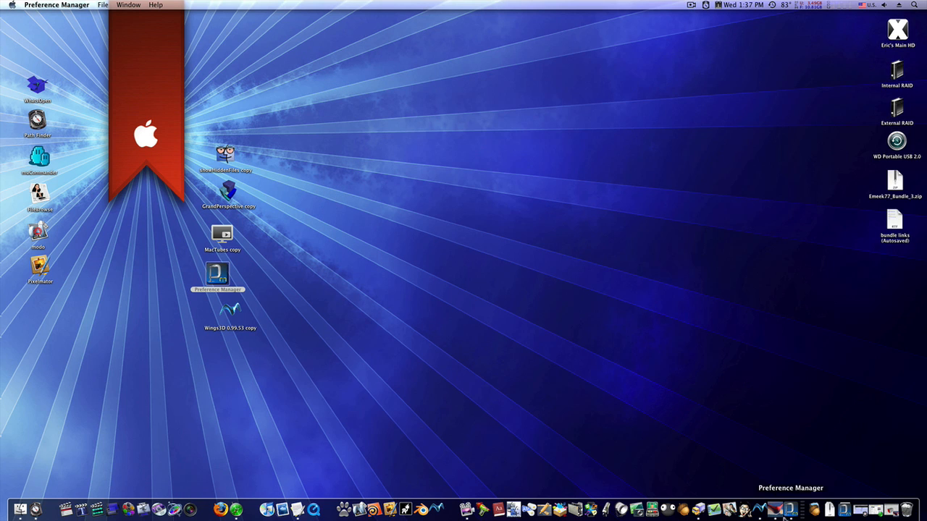
pyautogui.rightClick(778, 510)
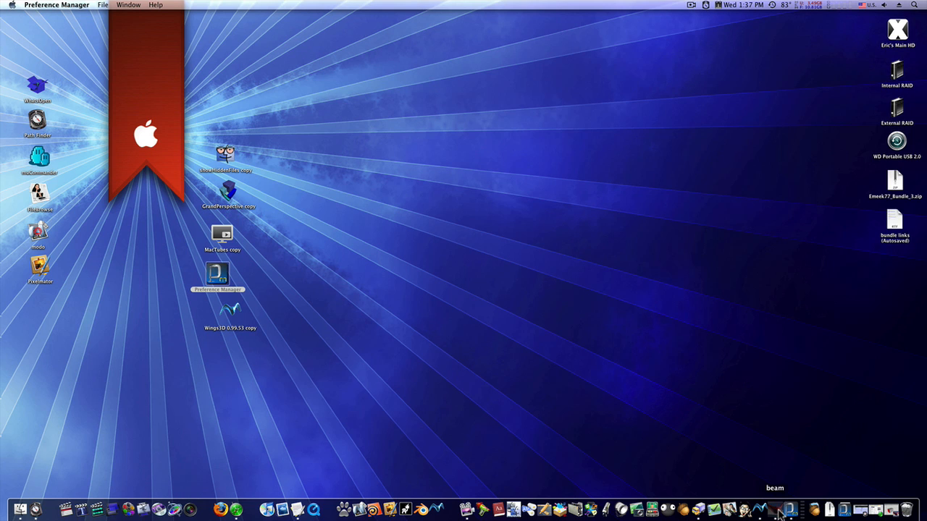
pyautogui.rightClick(779, 510)
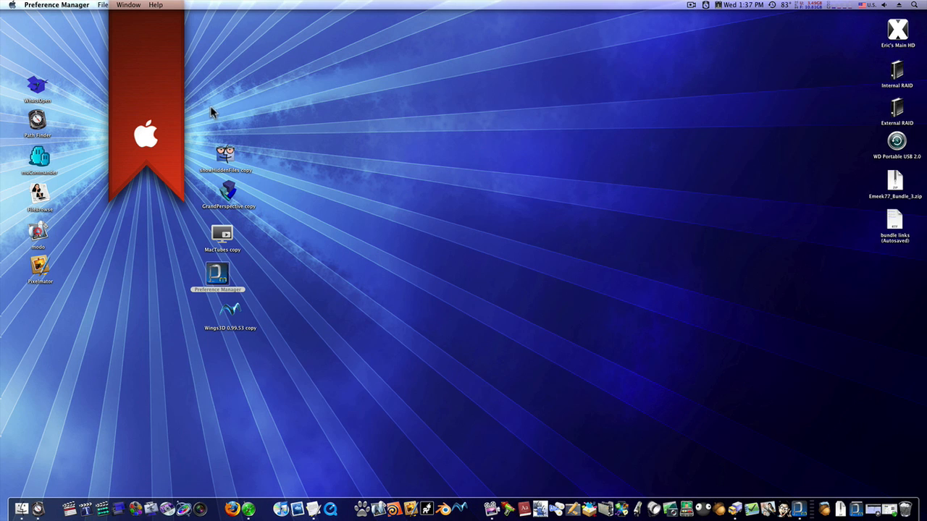
pyautogui.click(56, 5)
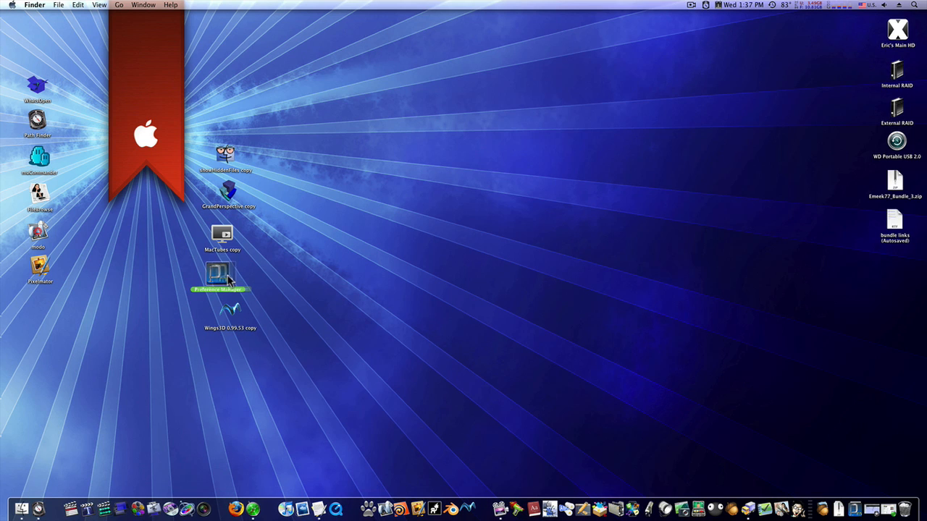
# - Select desktop icons and move the Wings3D copy up beside showHiddenFiles copy
pyautogui.click(223, 233)
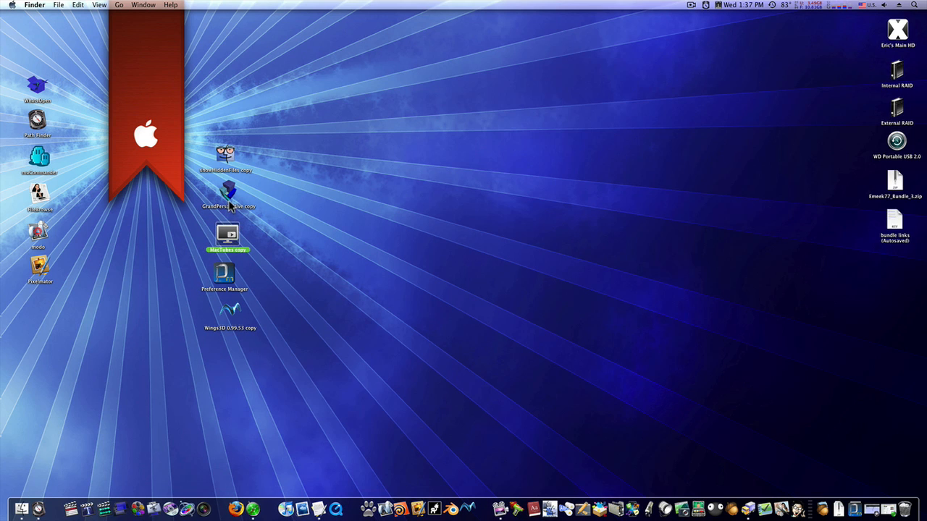
pyautogui.click(225, 152)
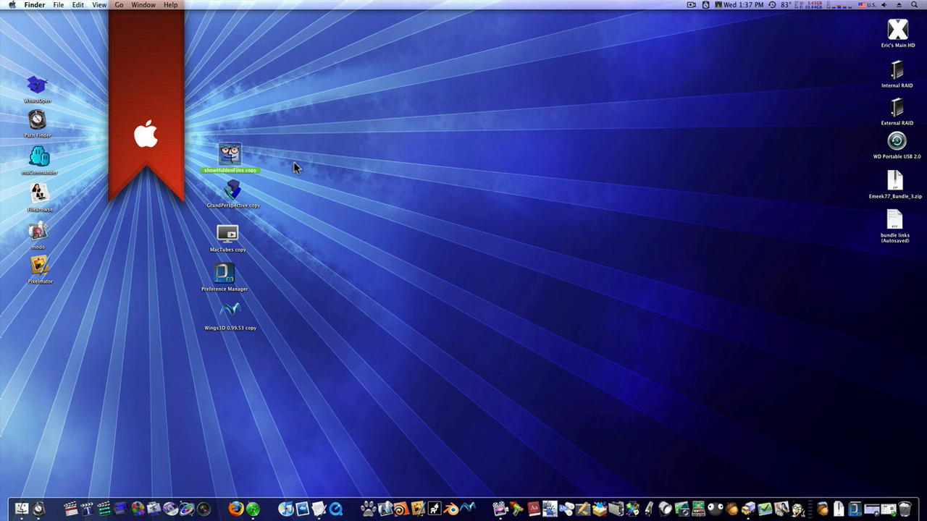
pyautogui.moveTo(247, 299)
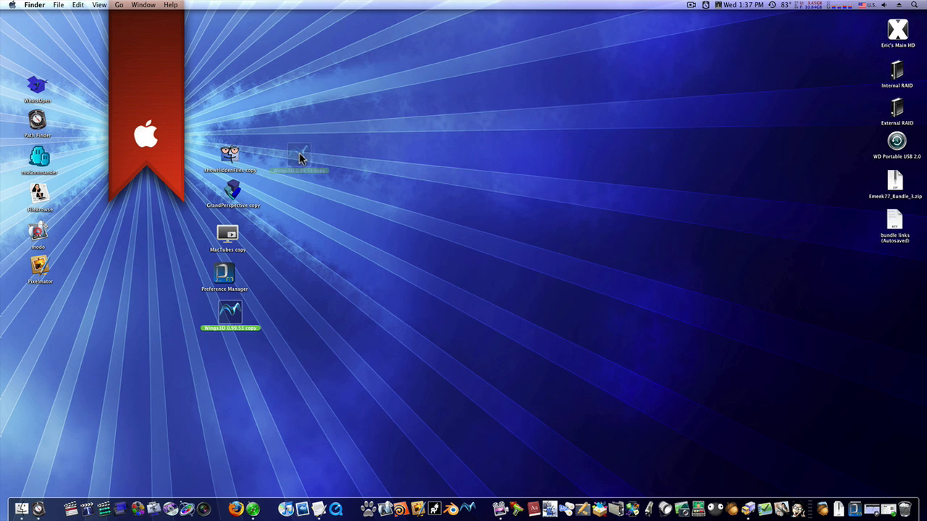
pyautogui.moveTo(230, 311); pyautogui.dragTo(299, 154)
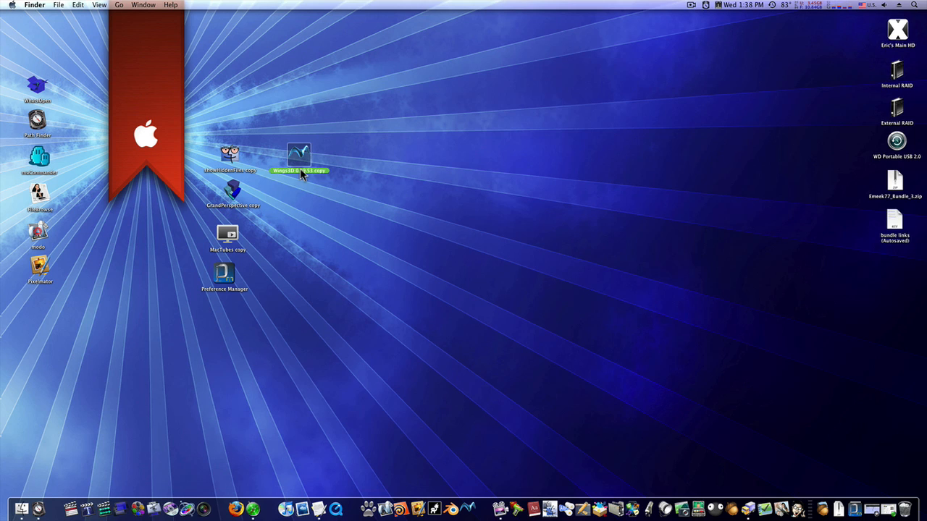
pyautogui.moveTo(230, 281)
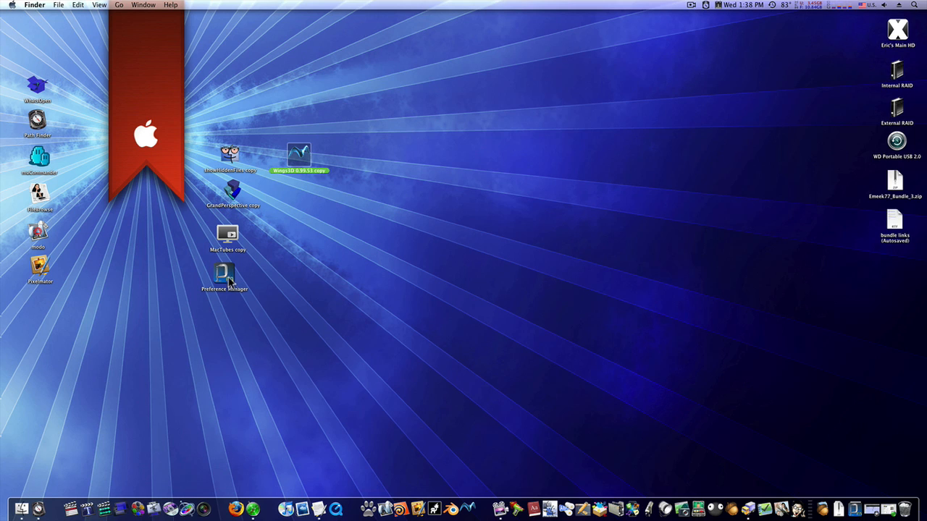
pyautogui.click(225, 274)
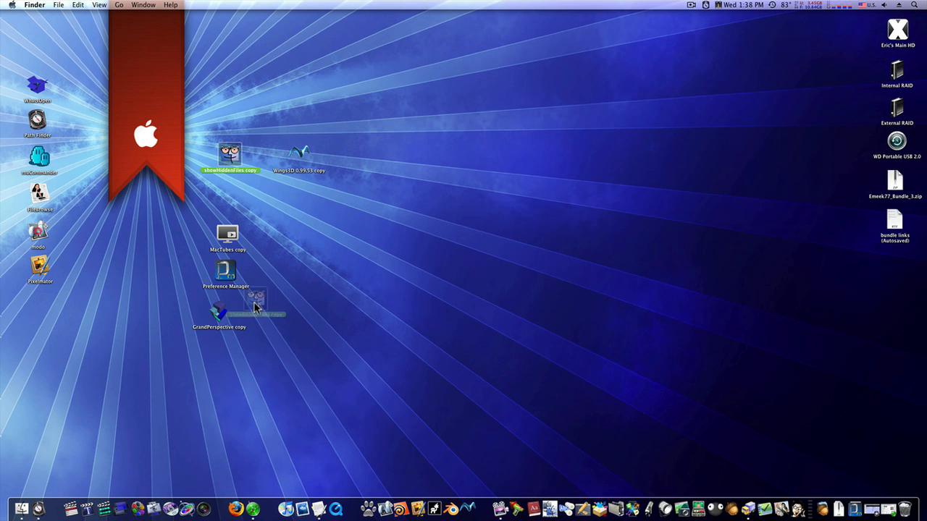
# - Move showHiddenFiles copy below GrandPerspective copy and bring Wings3D copy to the column top
pyautogui.moveTo(230, 155); pyautogui.dragTo(224, 342)
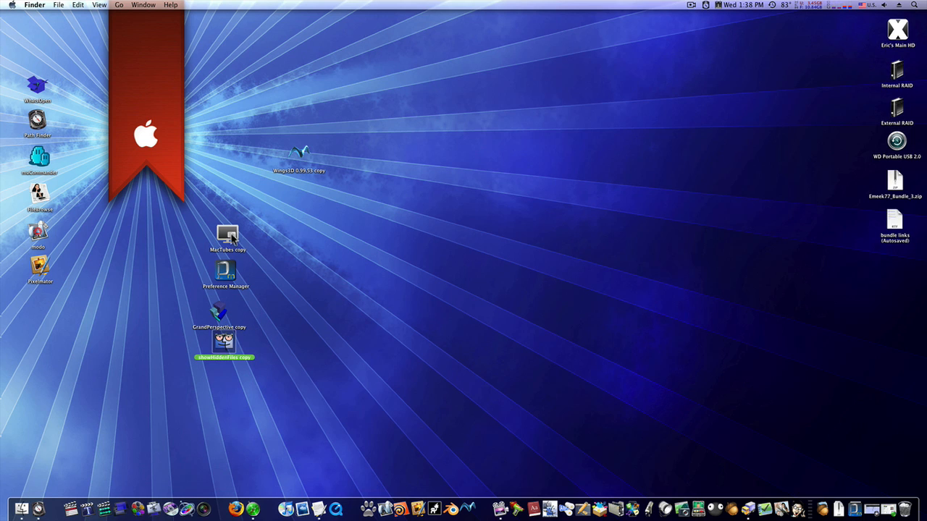
pyautogui.click(224, 233)
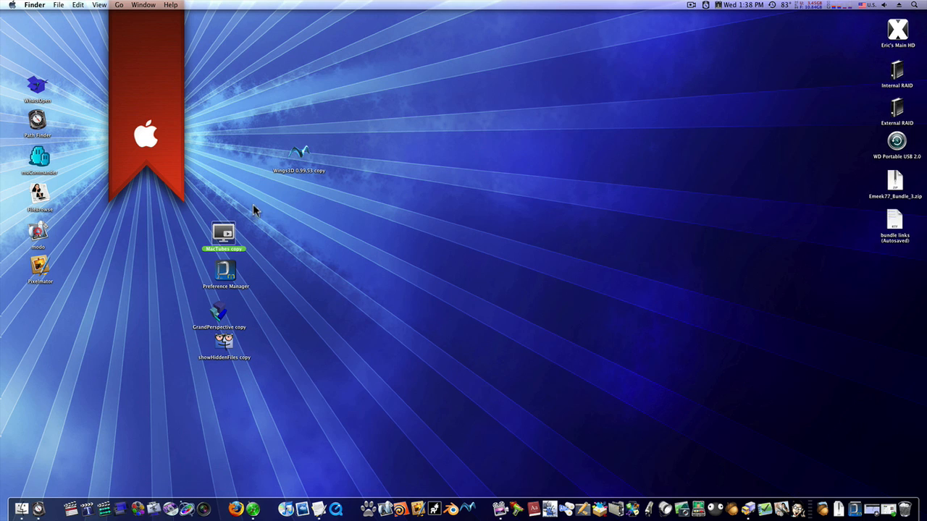
pyautogui.click(299, 156)
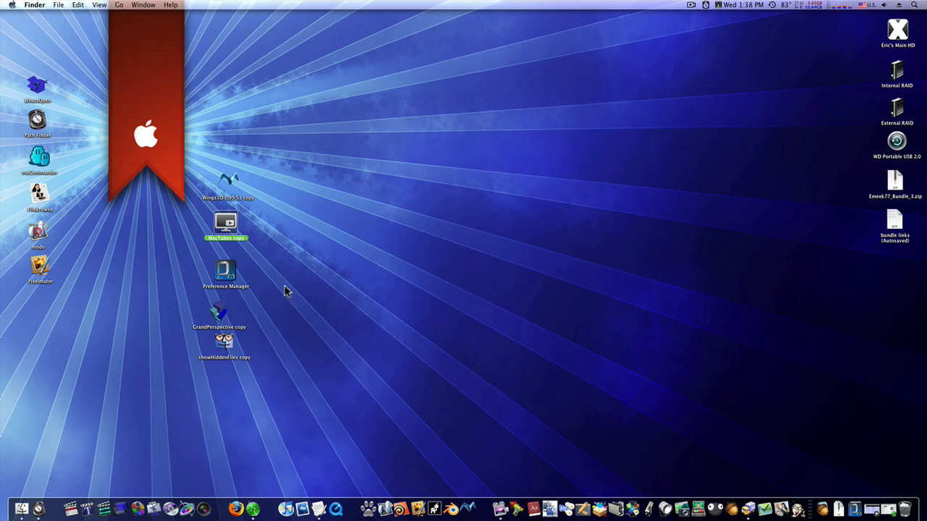
pyautogui.moveTo(204, 292)
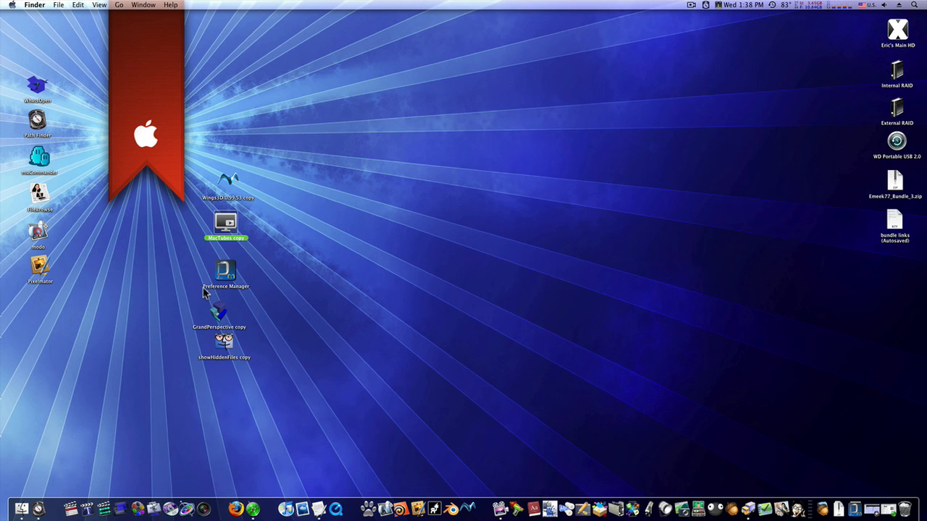
pyautogui.moveTo(297, 82)
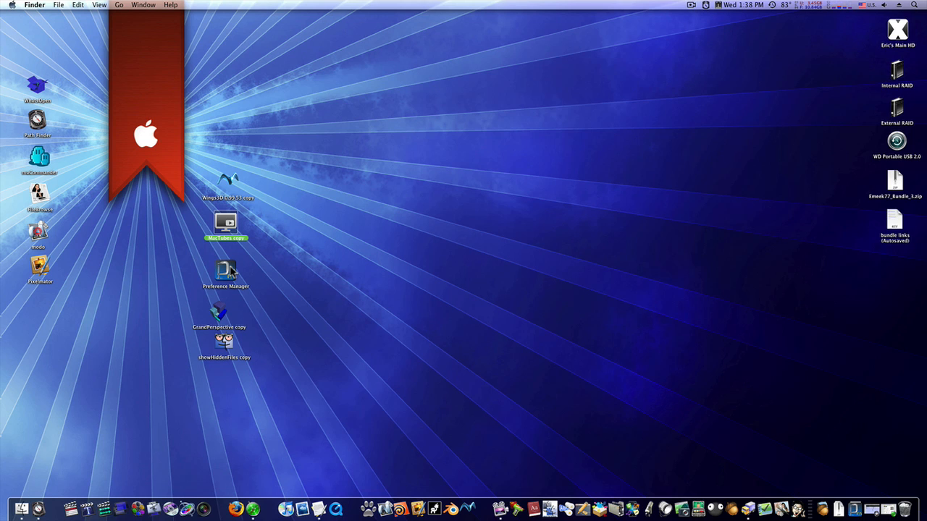
pyautogui.moveTo(678, 8)
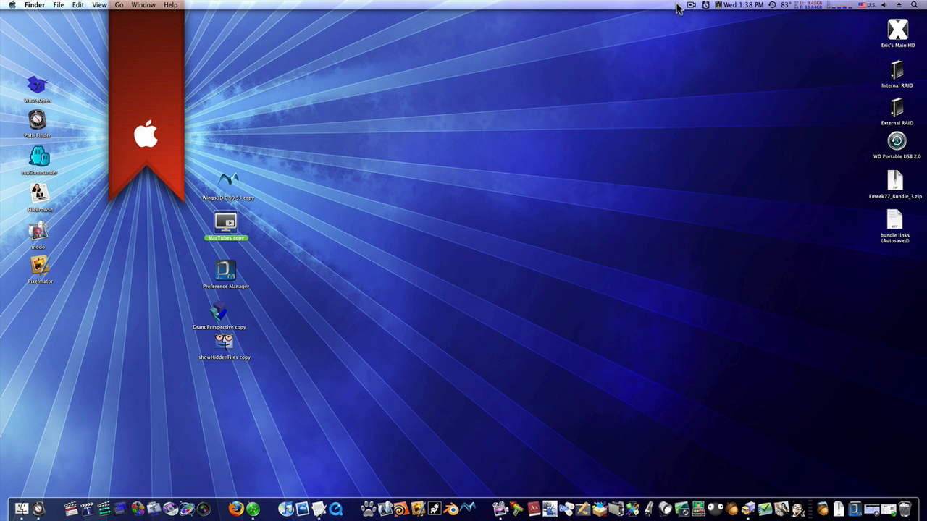